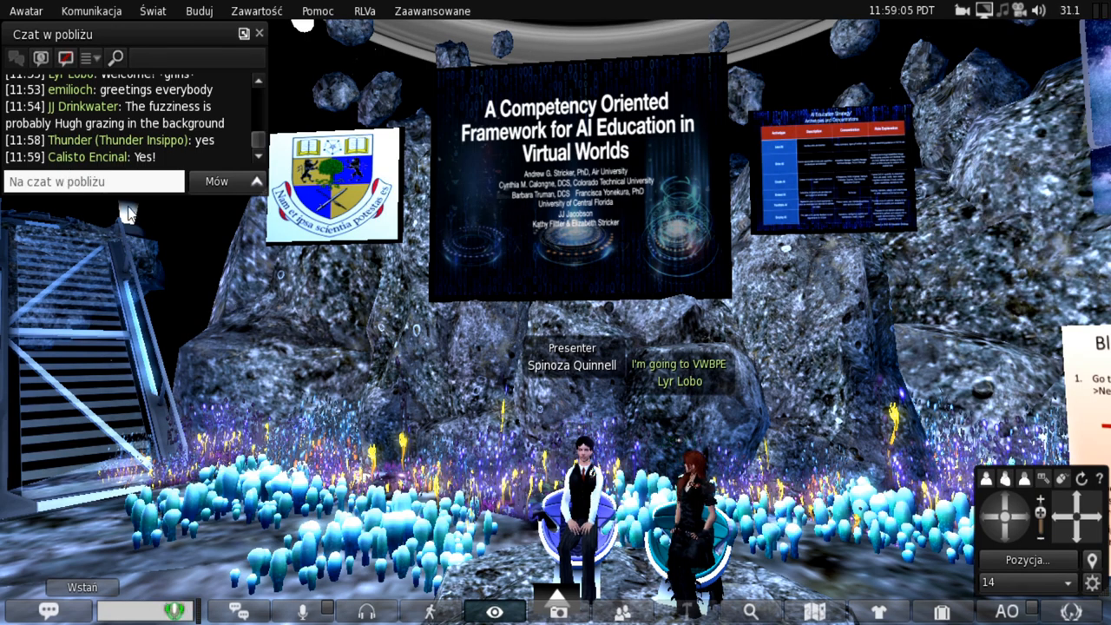
pyautogui.moveTo(797, 267)
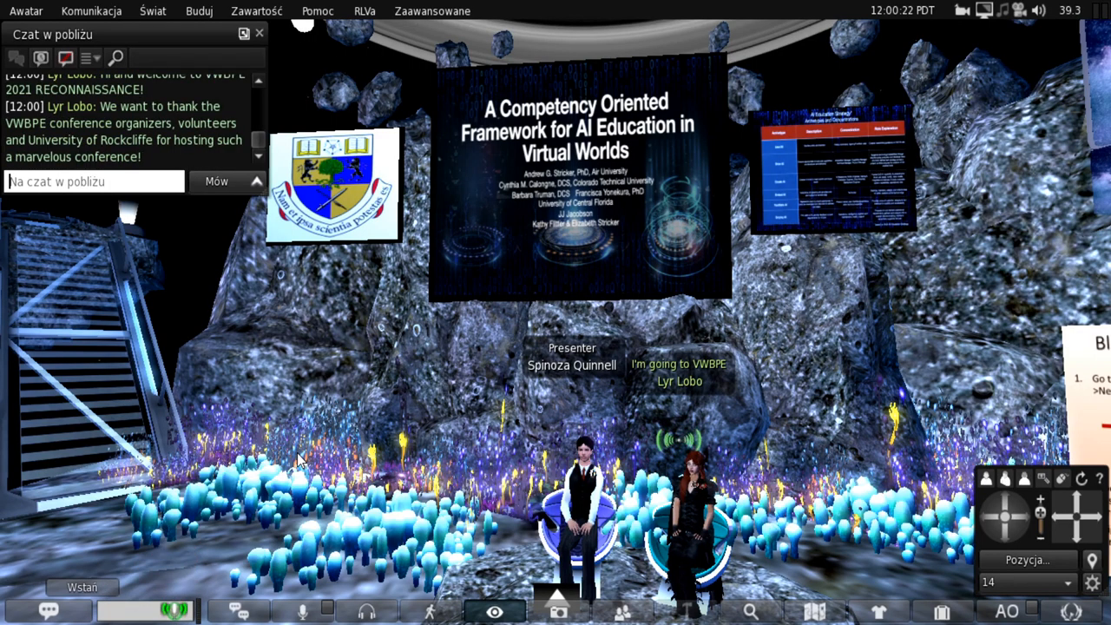
pyautogui.moveTo(260, 201)
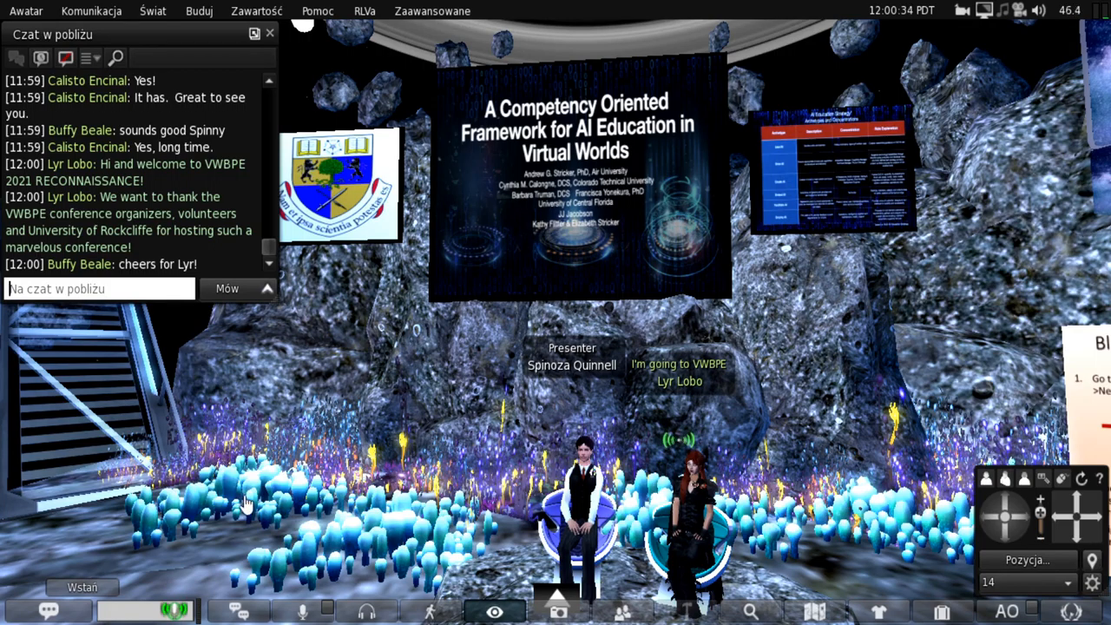
# - Post a 'wave' greeting addressed to the presenters (and Spinoa) in nearby chat
pyautogui.write('waves for Lyr')
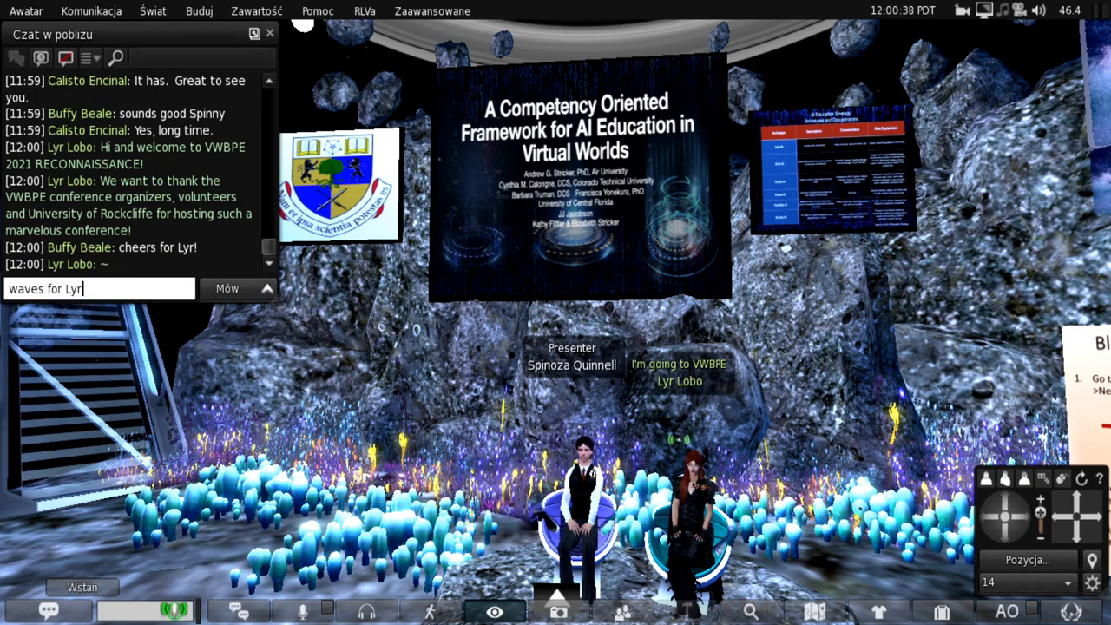
pyautogui.write('and SPi')
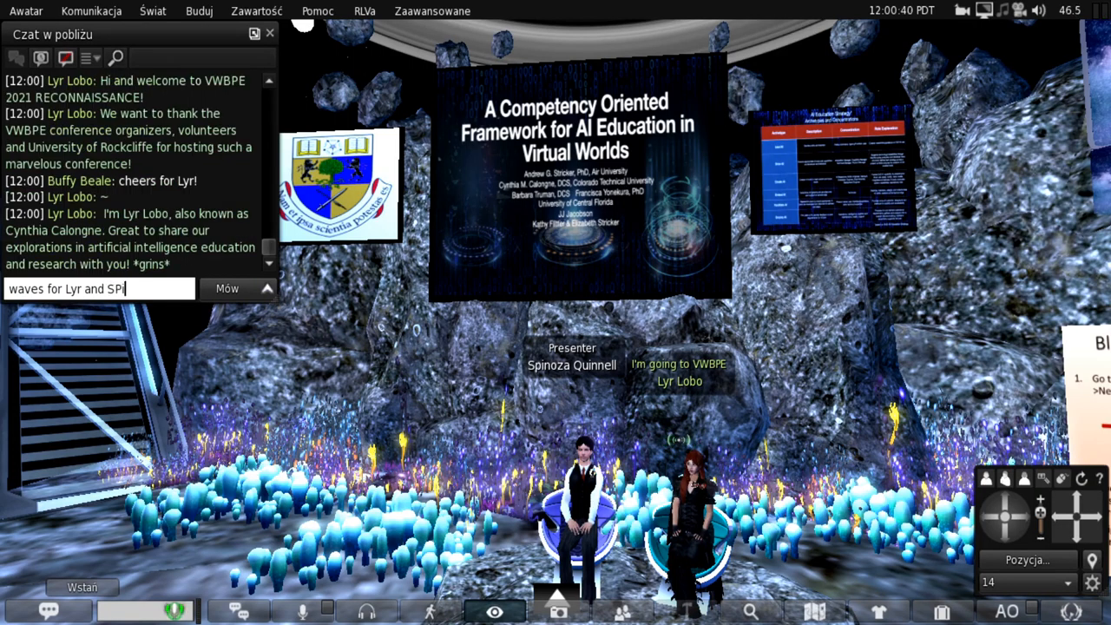
pyautogui.write('Spinoa')
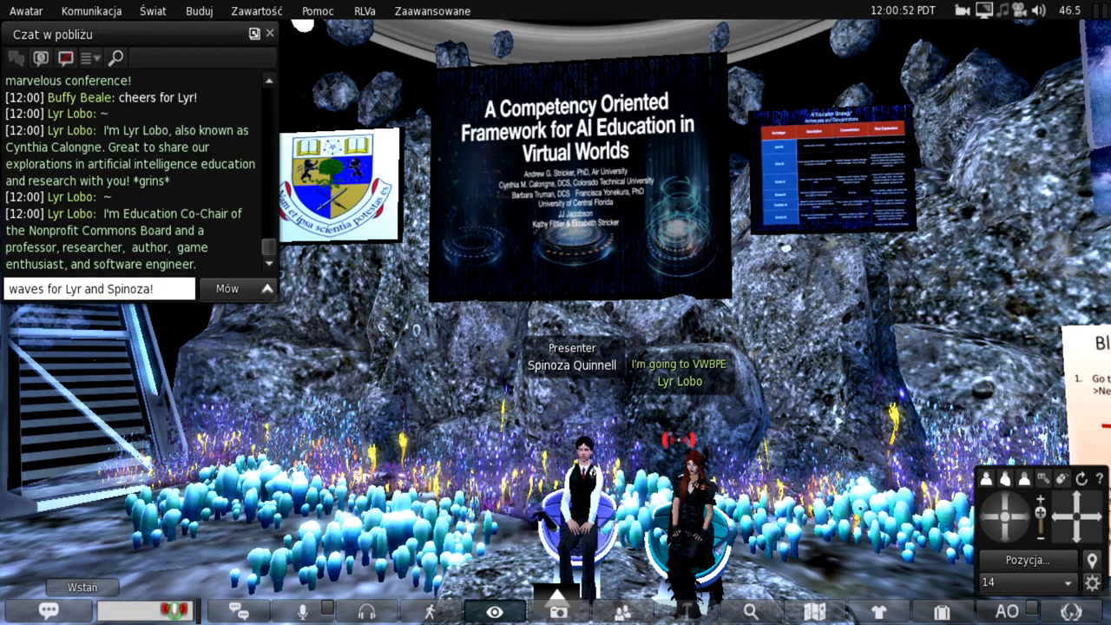
pyautogui.press('Return')
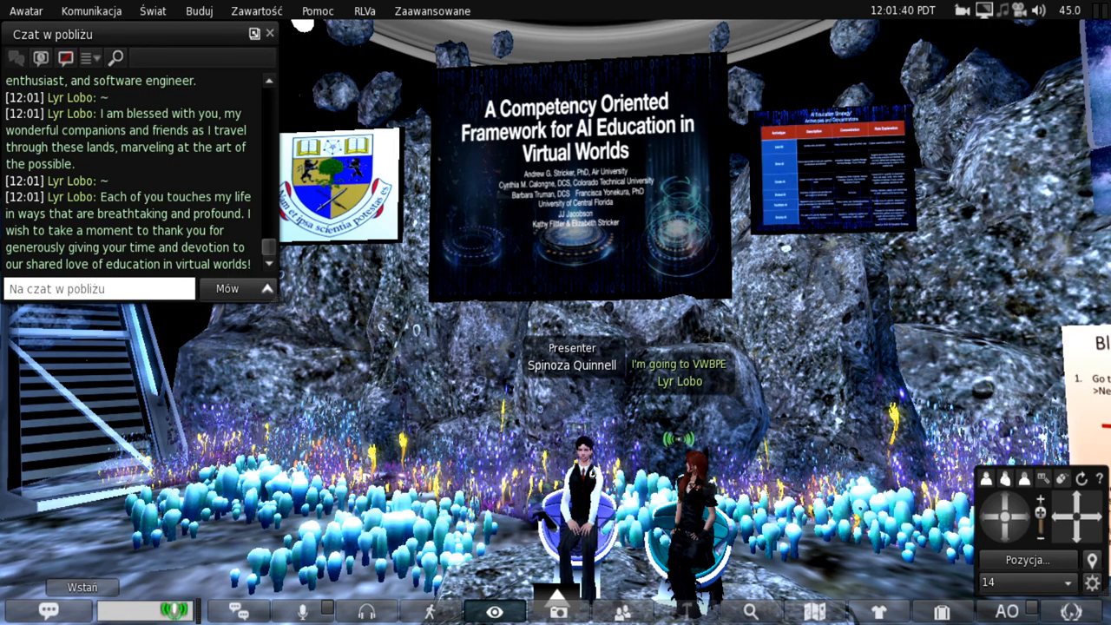
pyautogui.moveTo(224, 476)
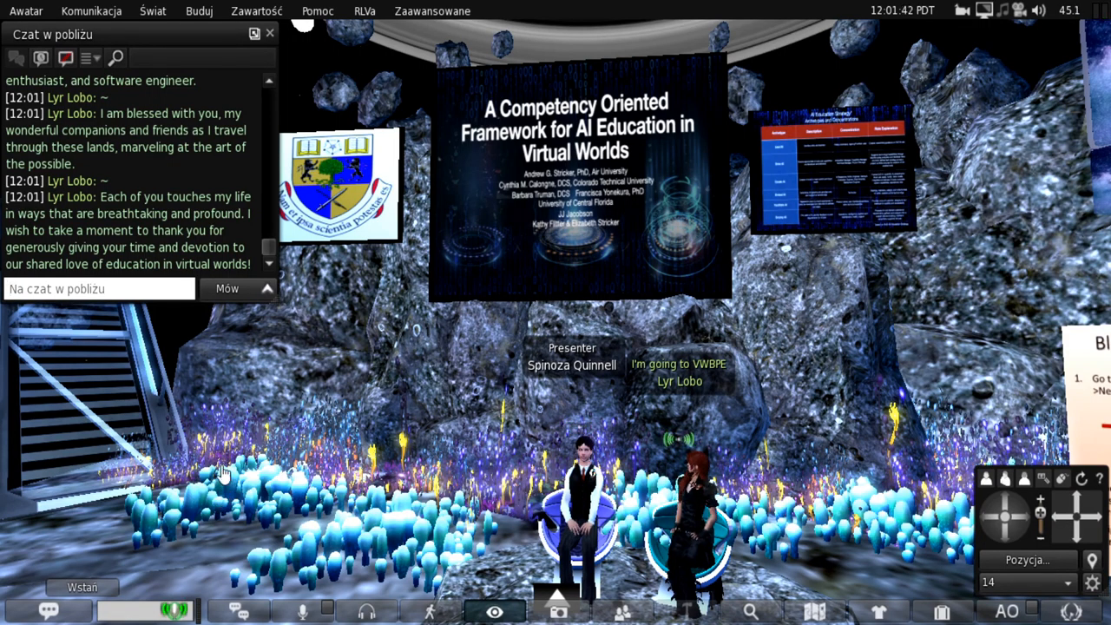
pyautogui.moveTo(219, 469)
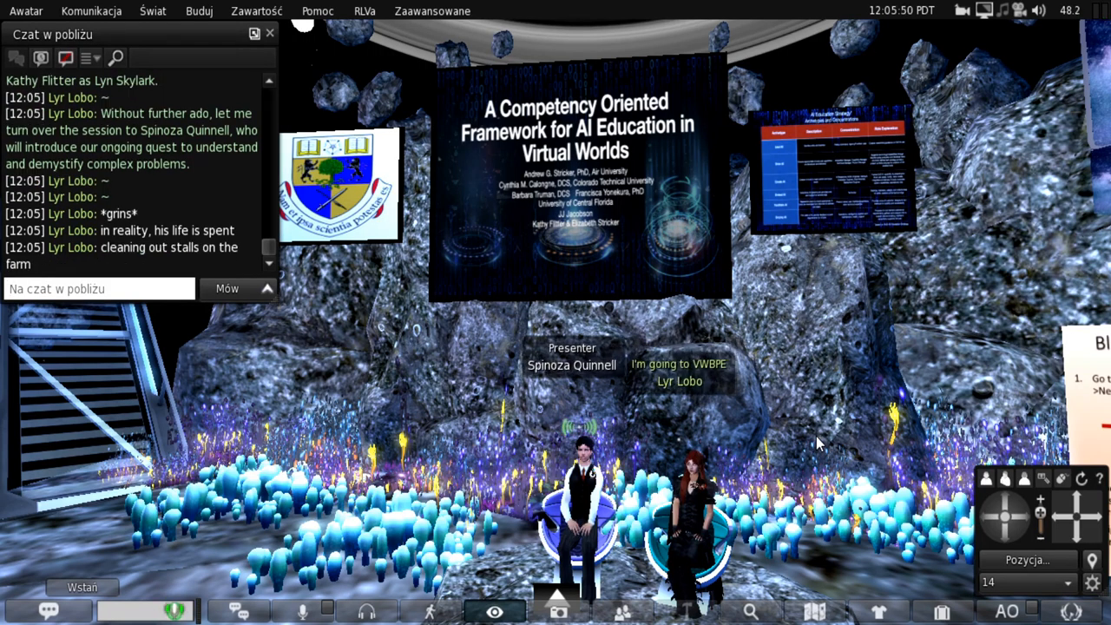
pyautogui.moveTo(1042, 166)
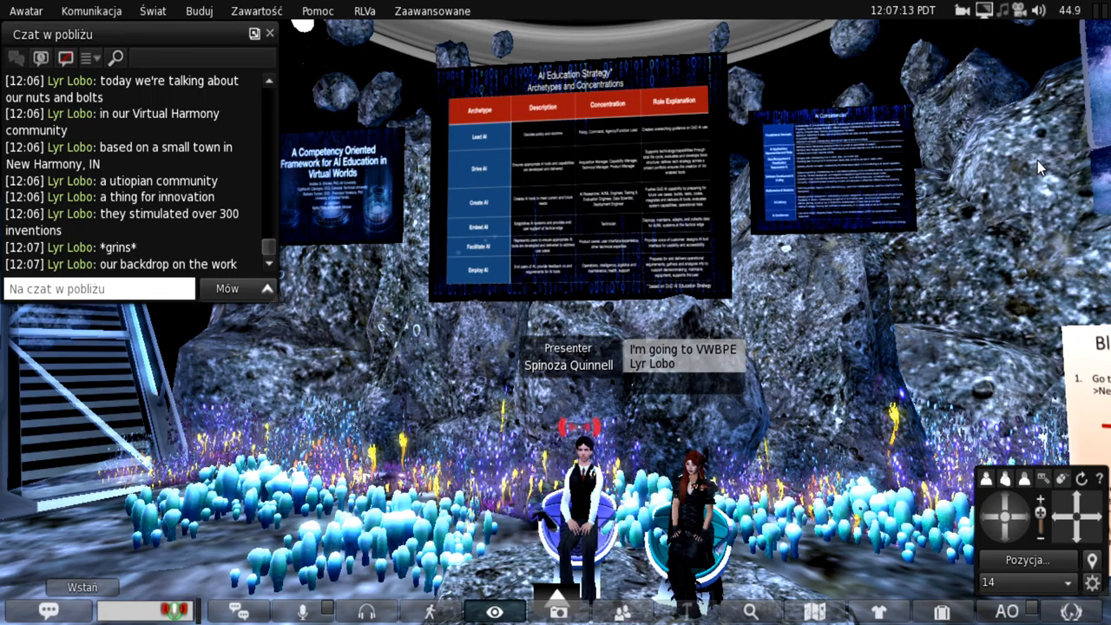
pyautogui.click(1038, 11)
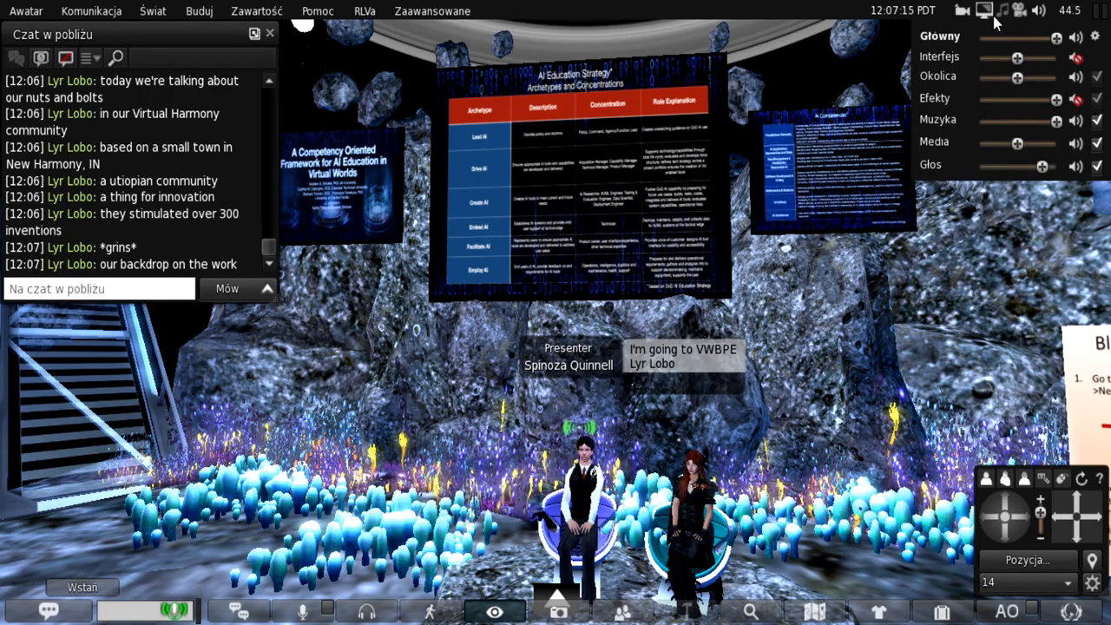
pyautogui.click(983, 10)
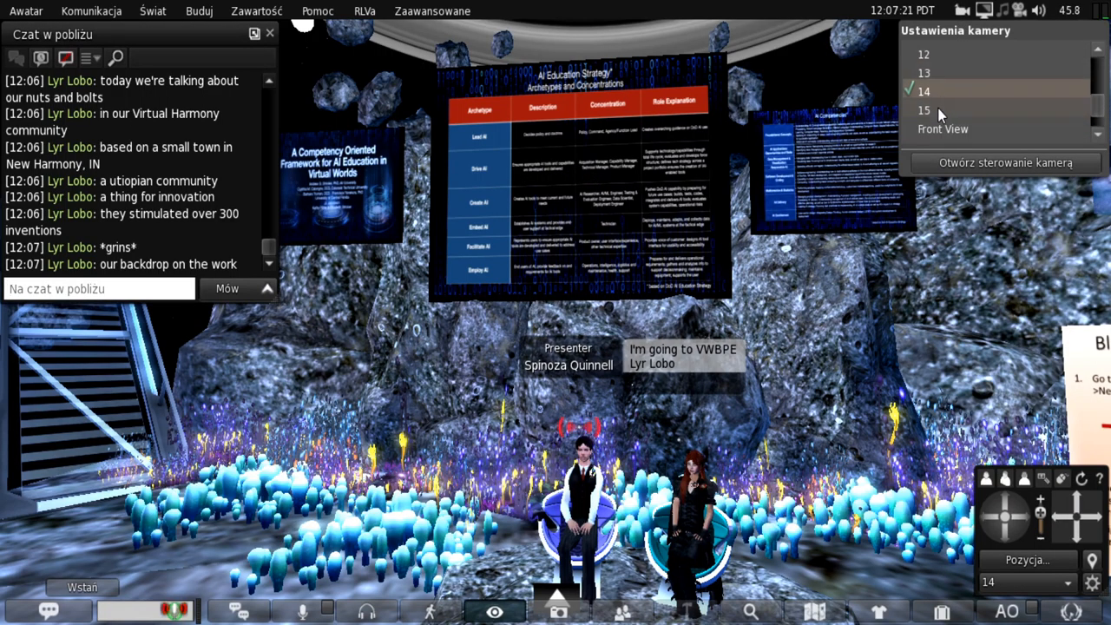
pyautogui.click(924, 111)
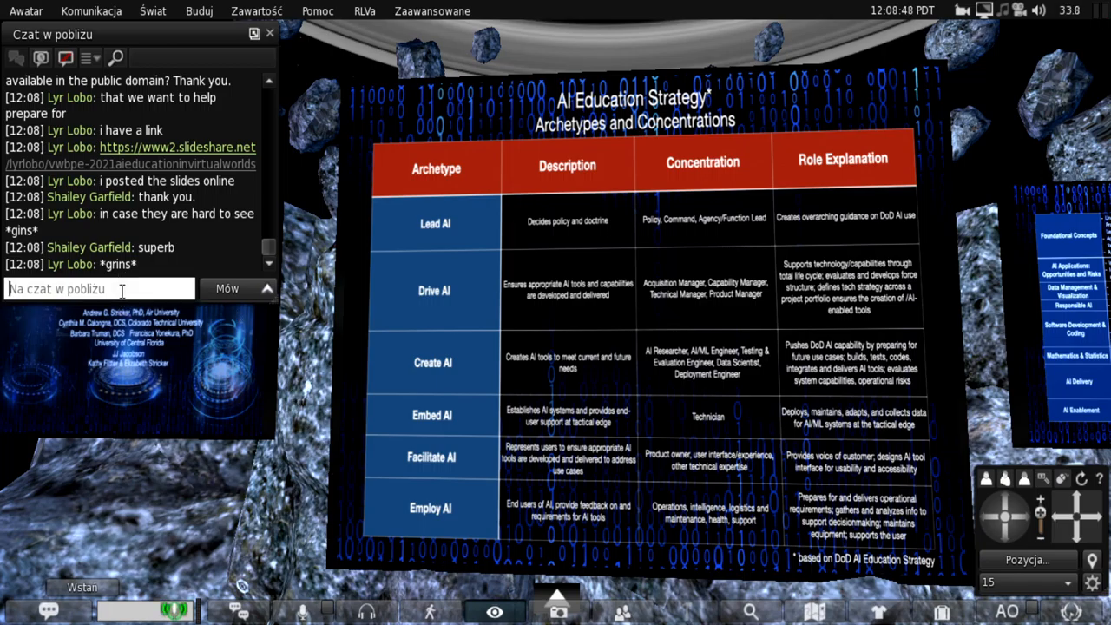
# - Post a short 'ty' thank-you to the host for the slides link in nearby chat
pyautogui.write('yu')
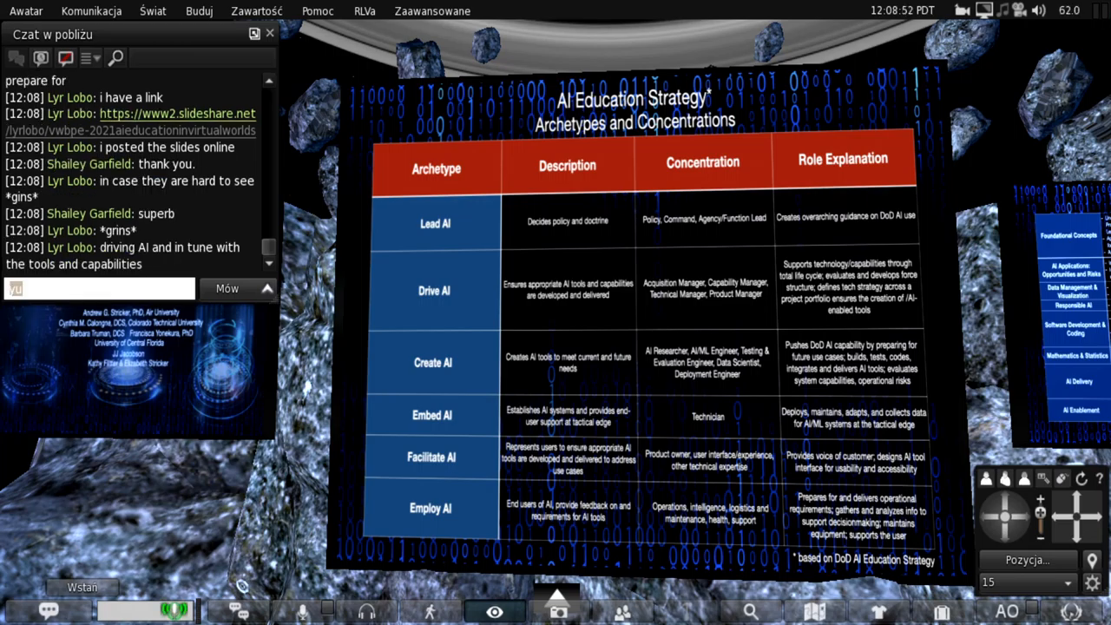
pyautogui.write('ty L')
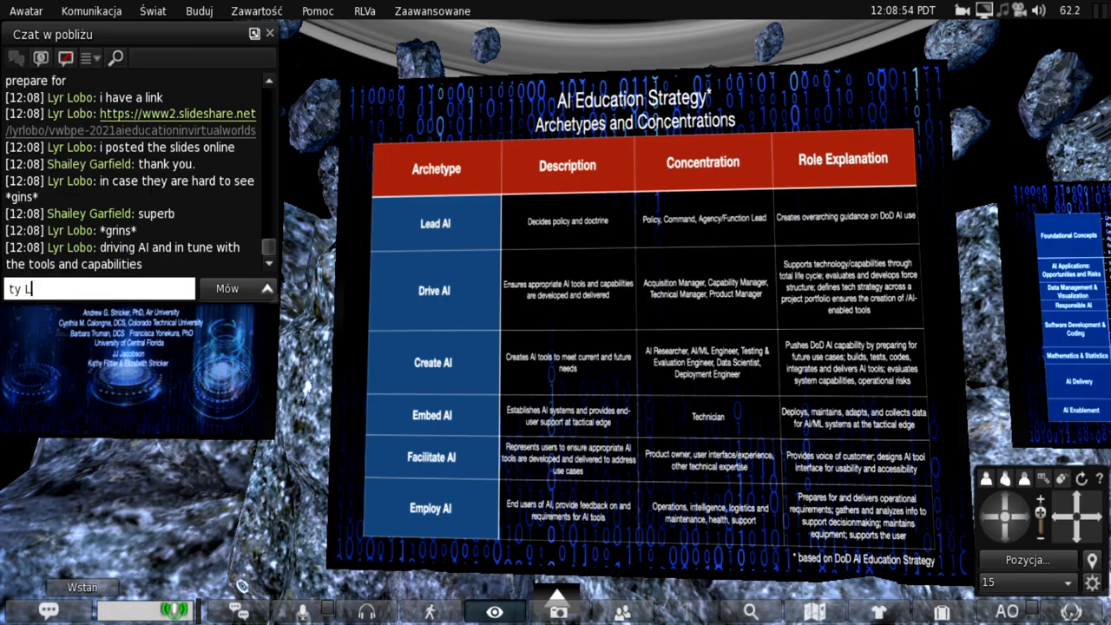
pyautogui.press('Return')
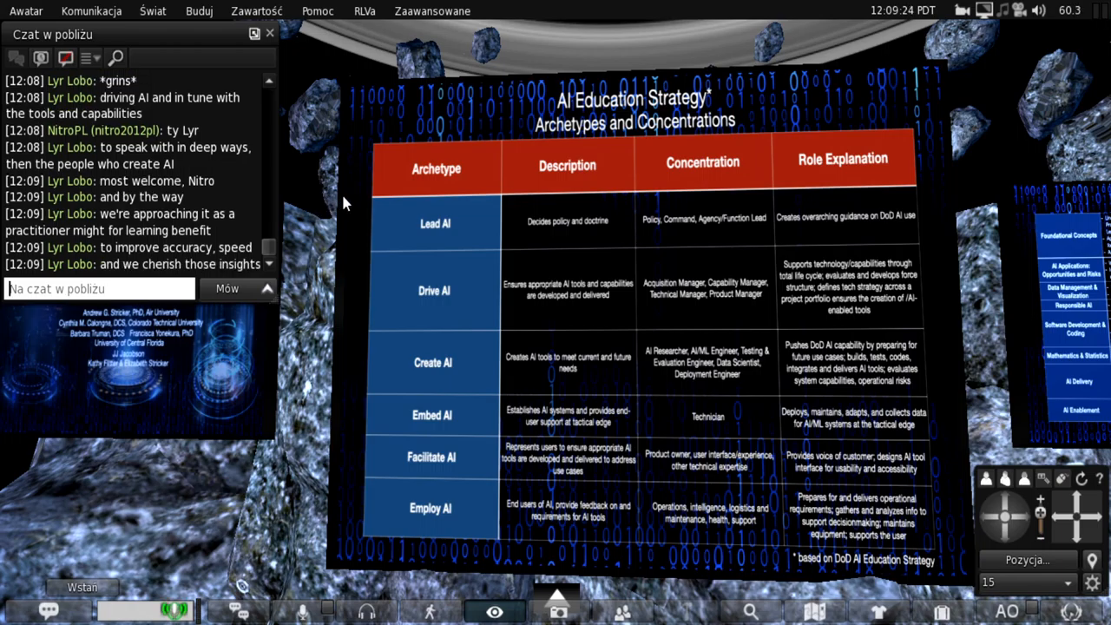
pyautogui.moveTo(676, 219)
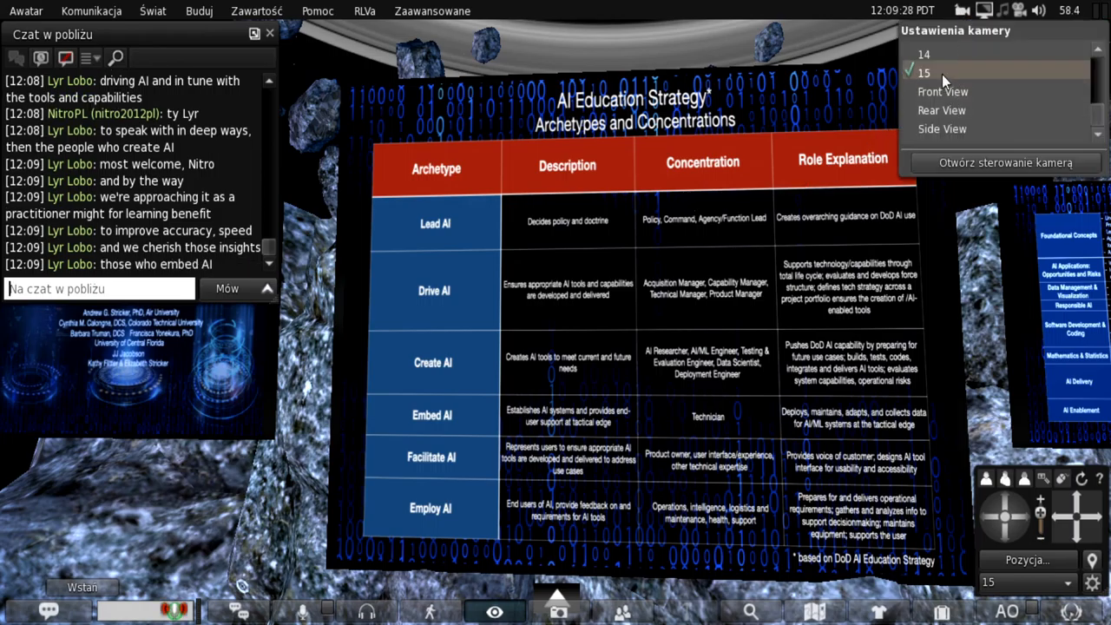
# - Switch the camera to a preset view such as Front View of the presentation area
pyautogui.click(924, 54)
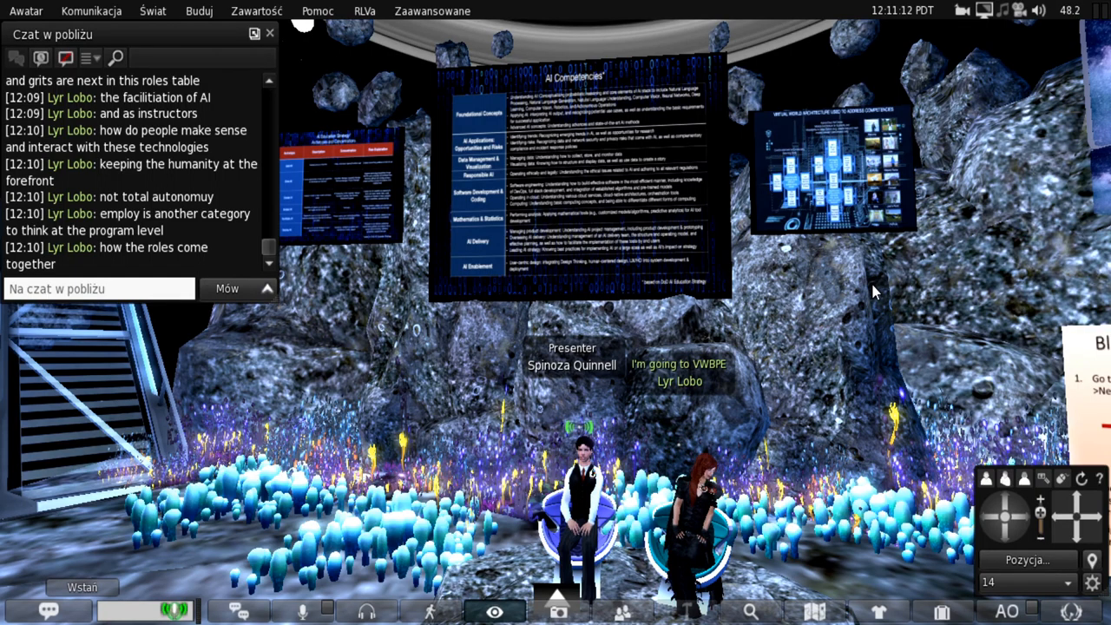
pyautogui.moveTo(958, 52)
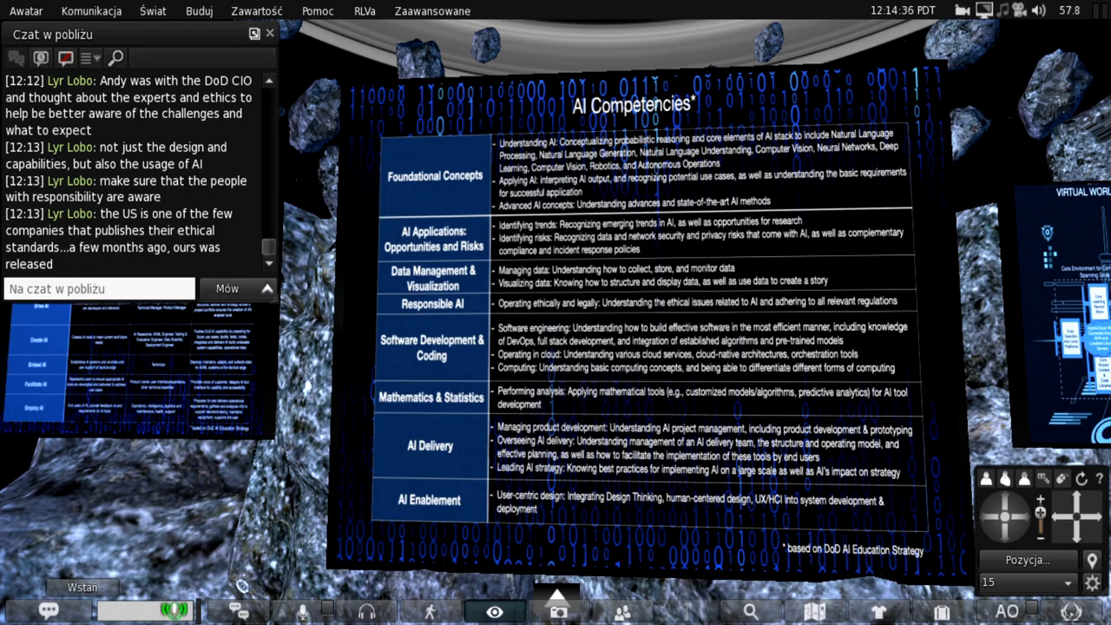
pyautogui.moveTo(264, 559)
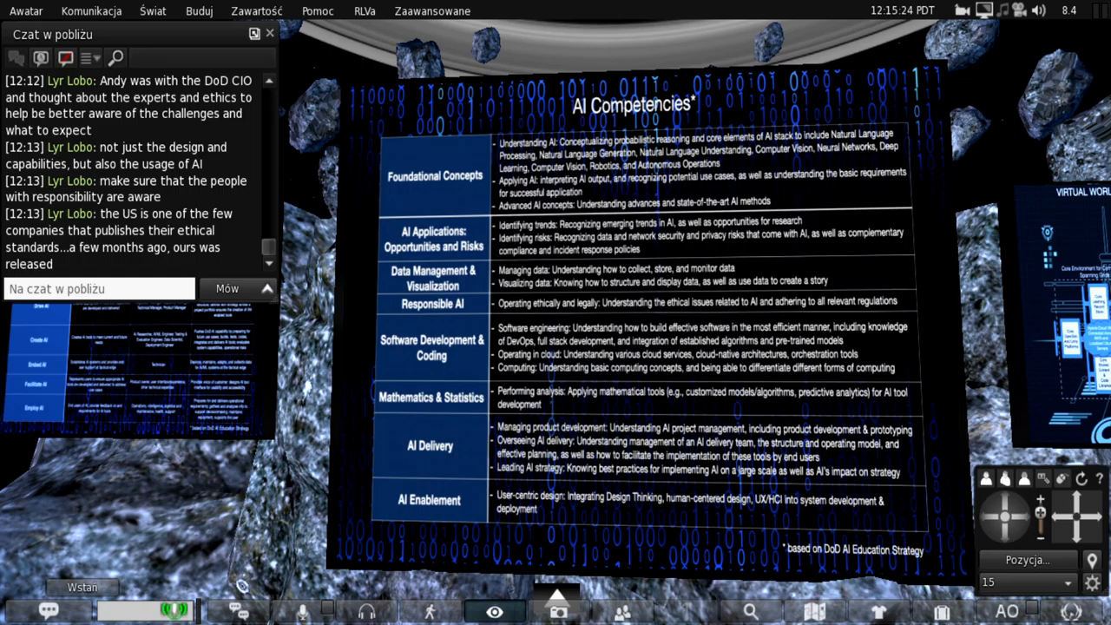
pyautogui.moveTo(340, 581)
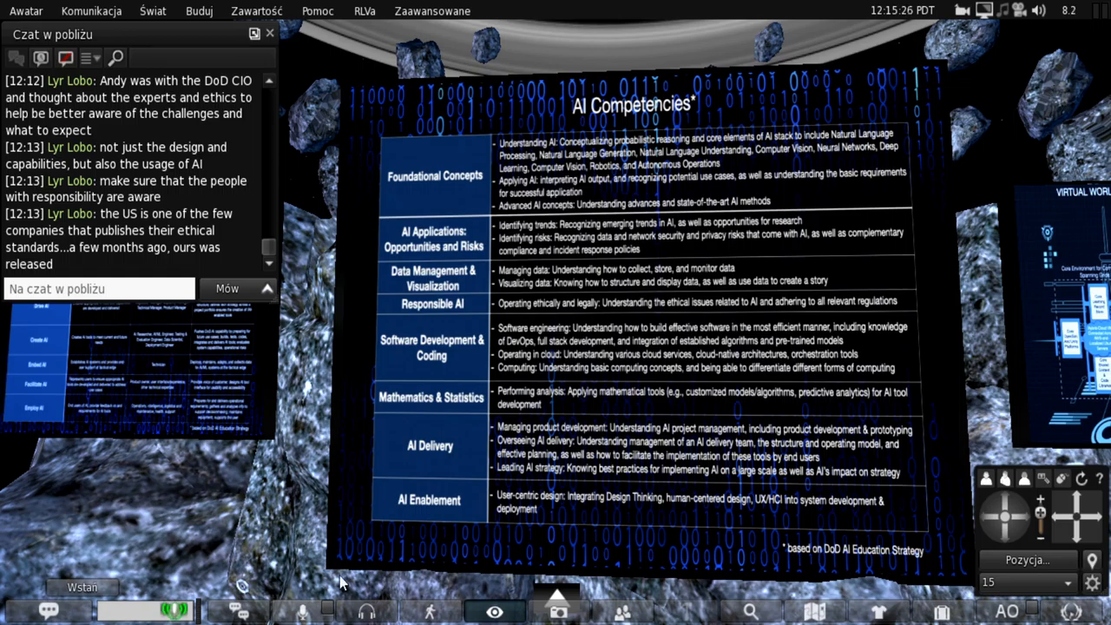
pyautogui.moveTo(389, 485)
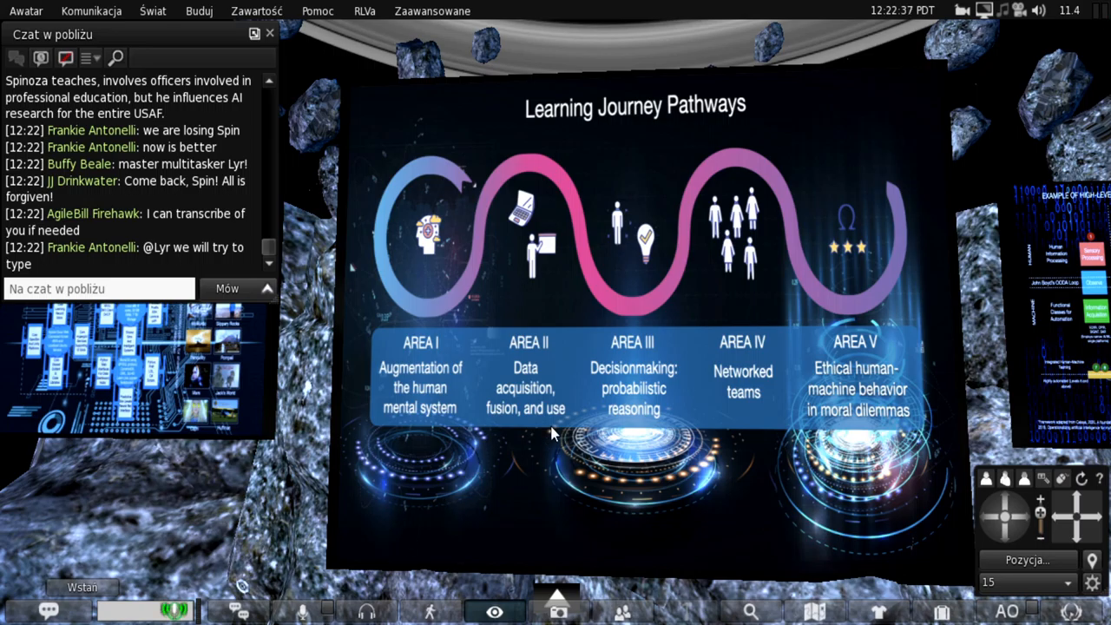
pyautogui.moveTo(956, 131)
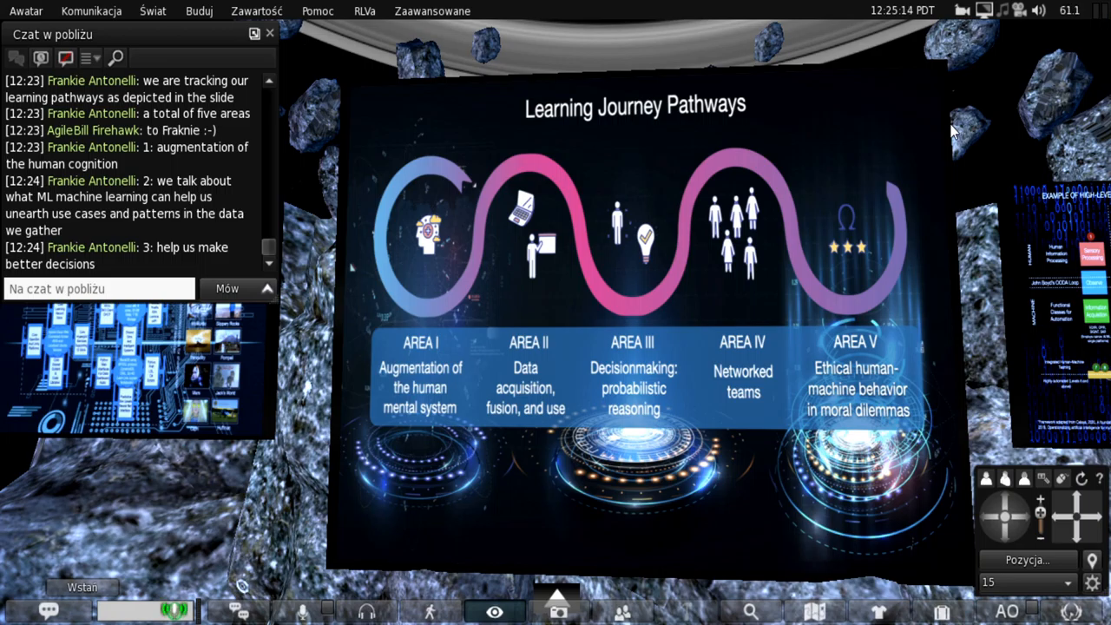
pyautogui.moveTo(291, 473)
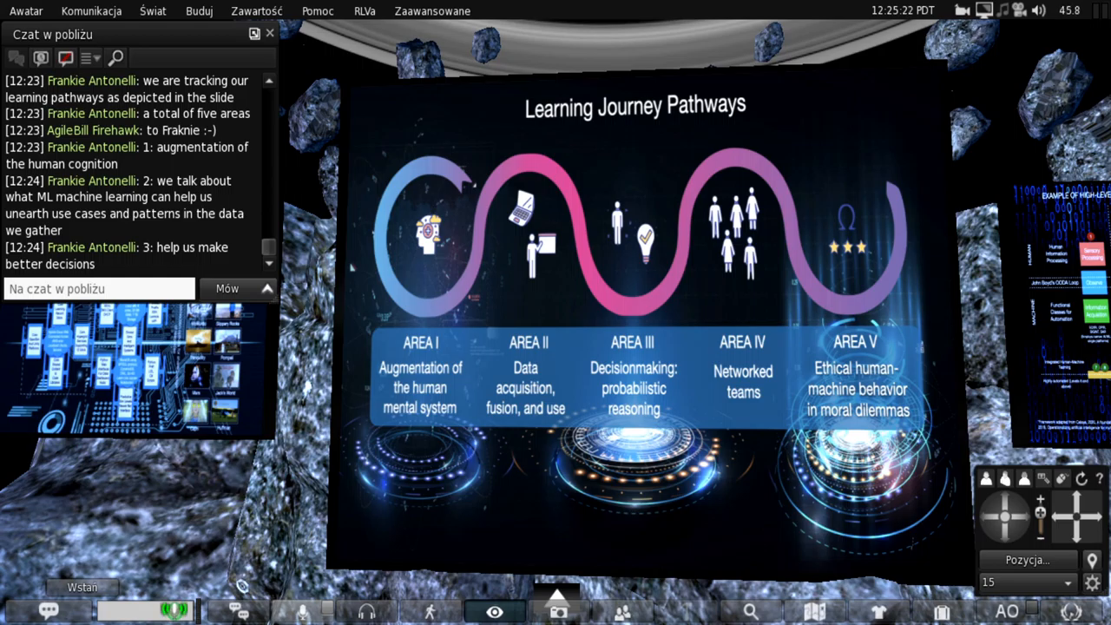
pyautogui.moveTo(990, 189)
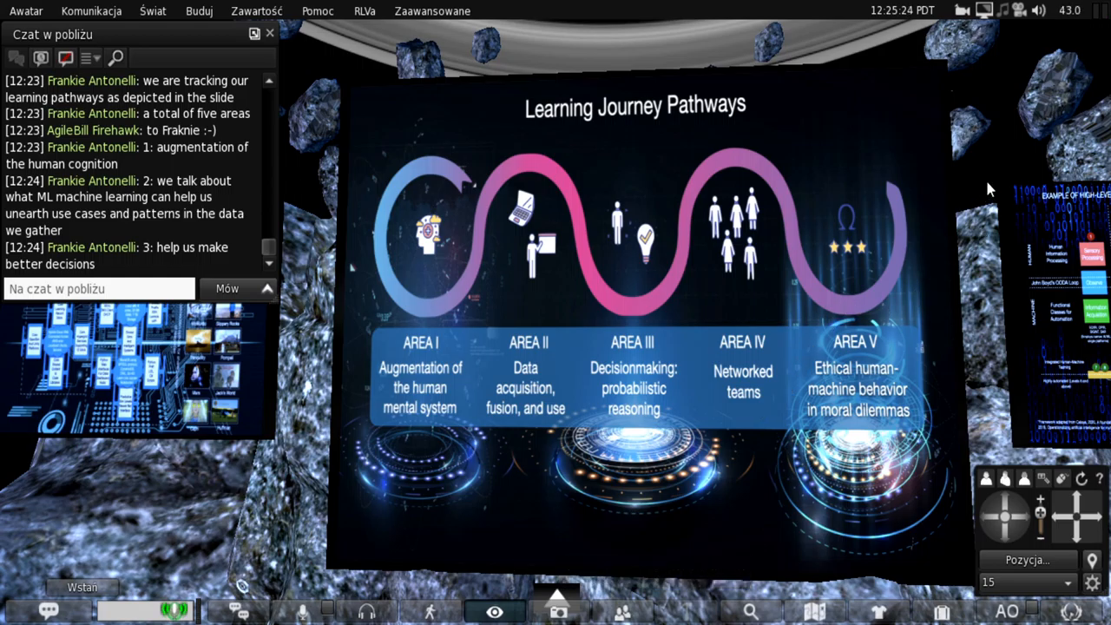
pyautogui.moveTo(1006, 179)
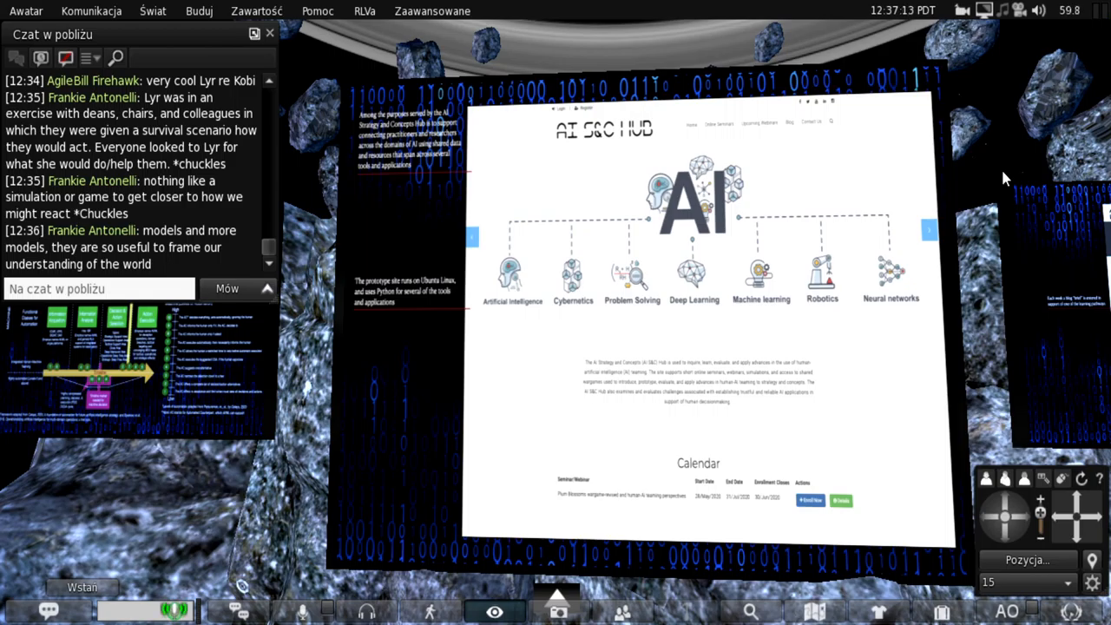
# - Keep focus on the presentation screen as the Enrolled Seminars slide comes up
pyautogui.click(795, 125)
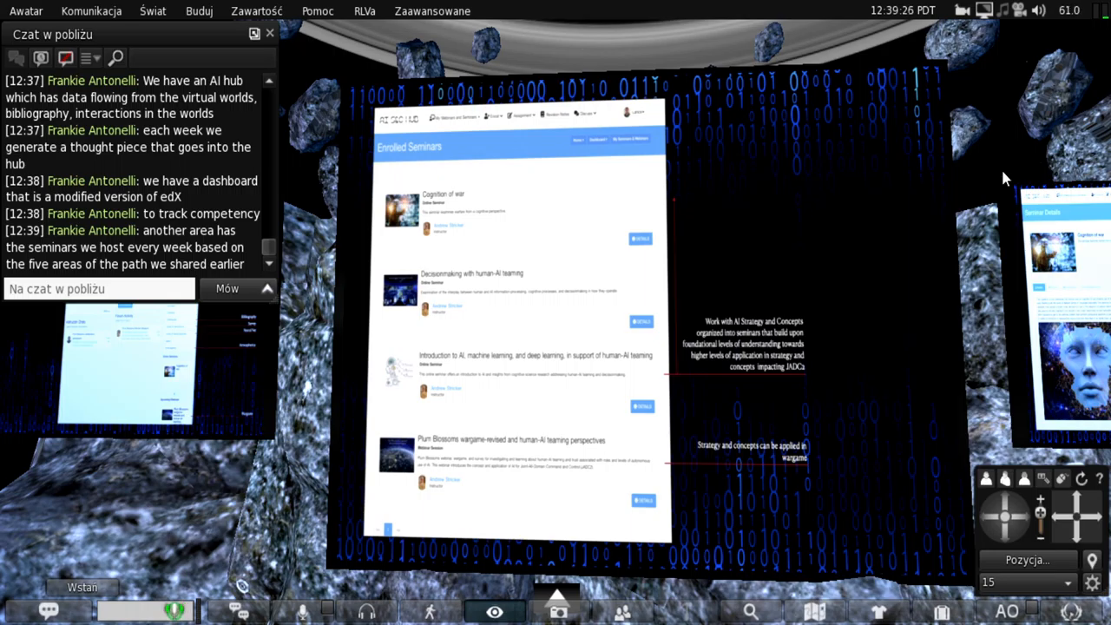
pyautogui.click(643, 238)
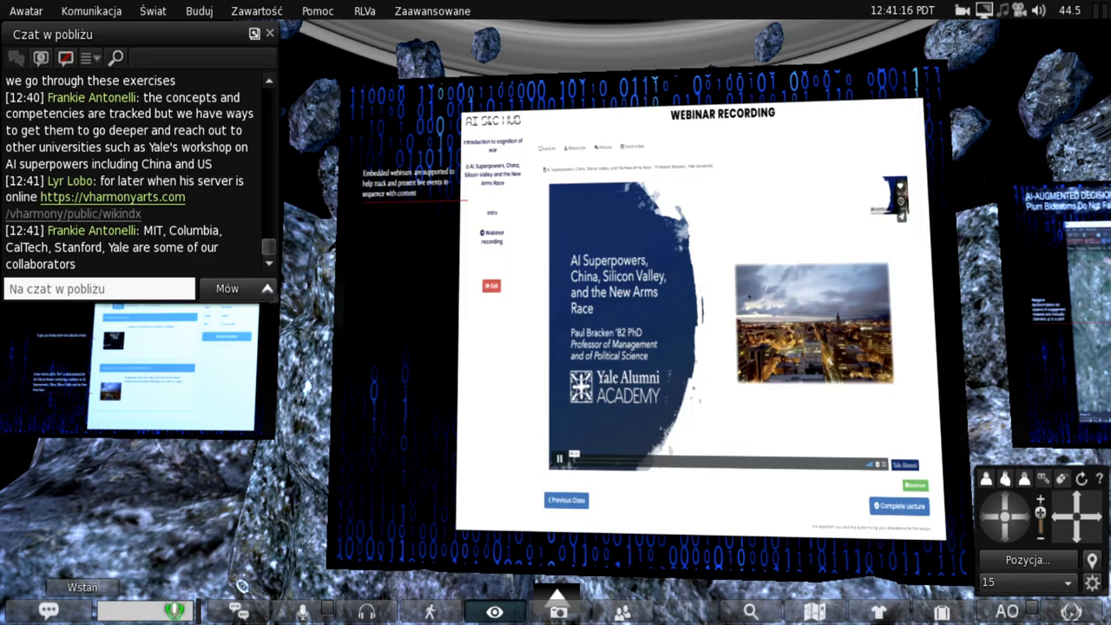
pyautogui.moveTo(365, 423)
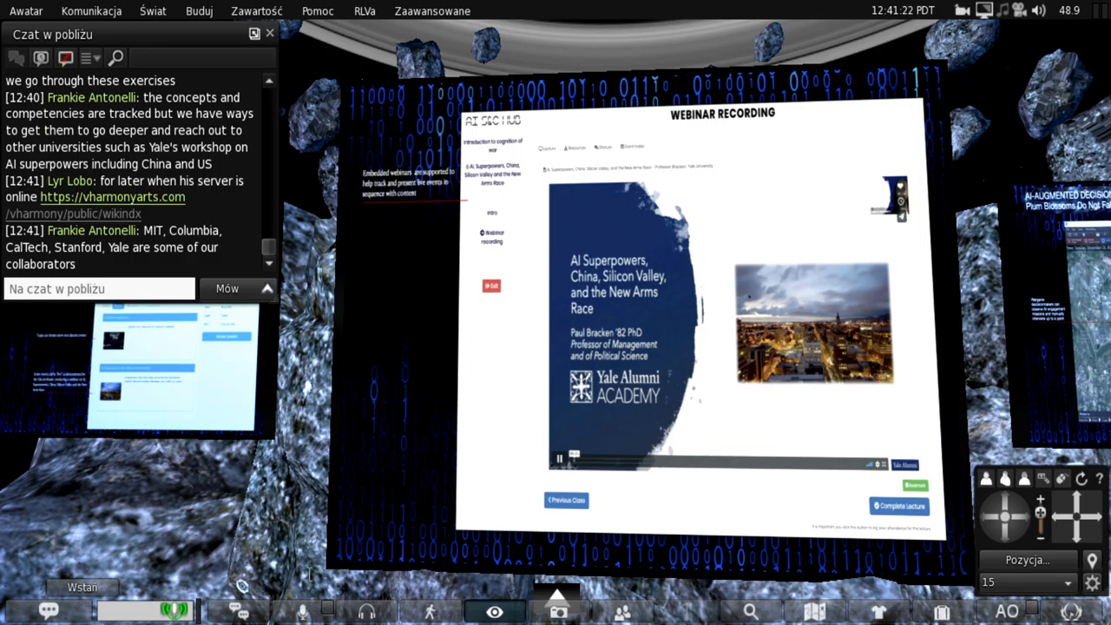
pyautogui.moveTo(304, 431)
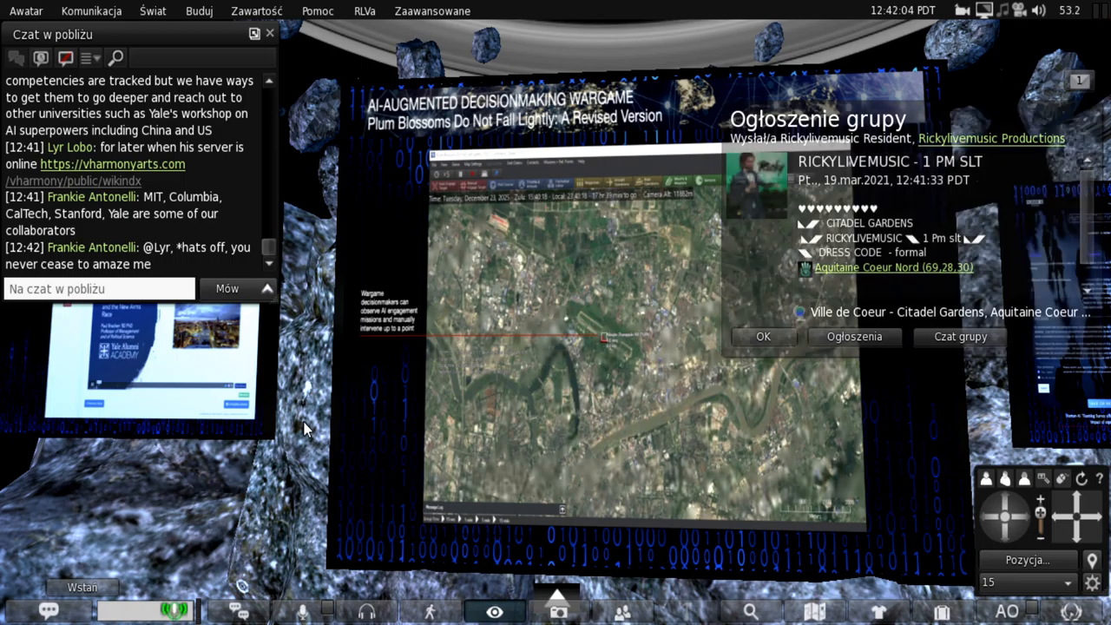
pyautogui.click(763, 337)
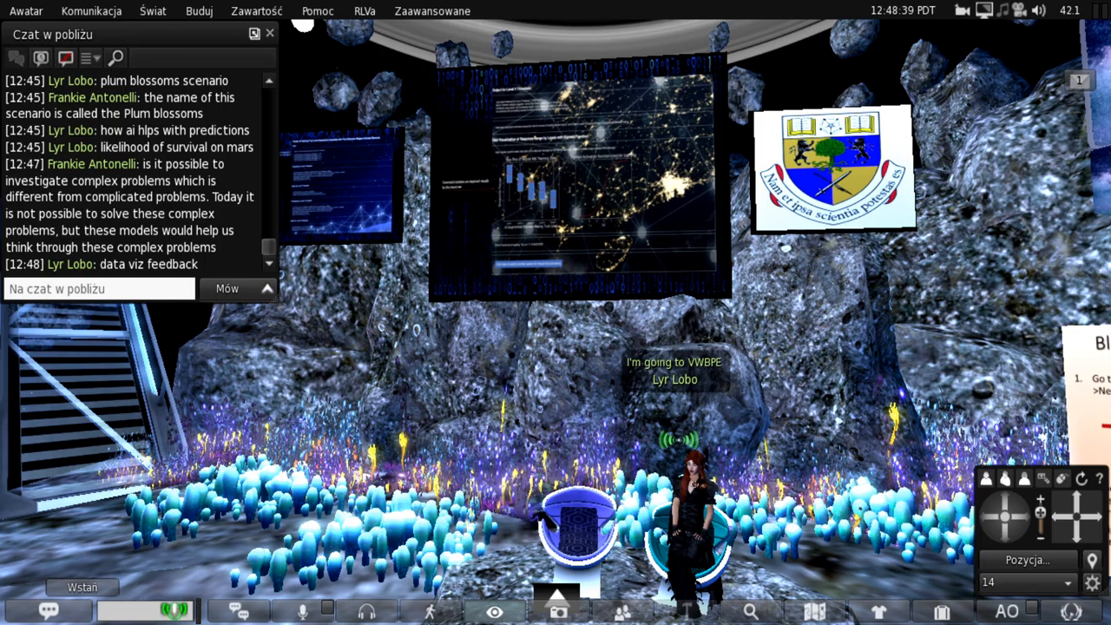
pyautogui.moveTo(799, 411)
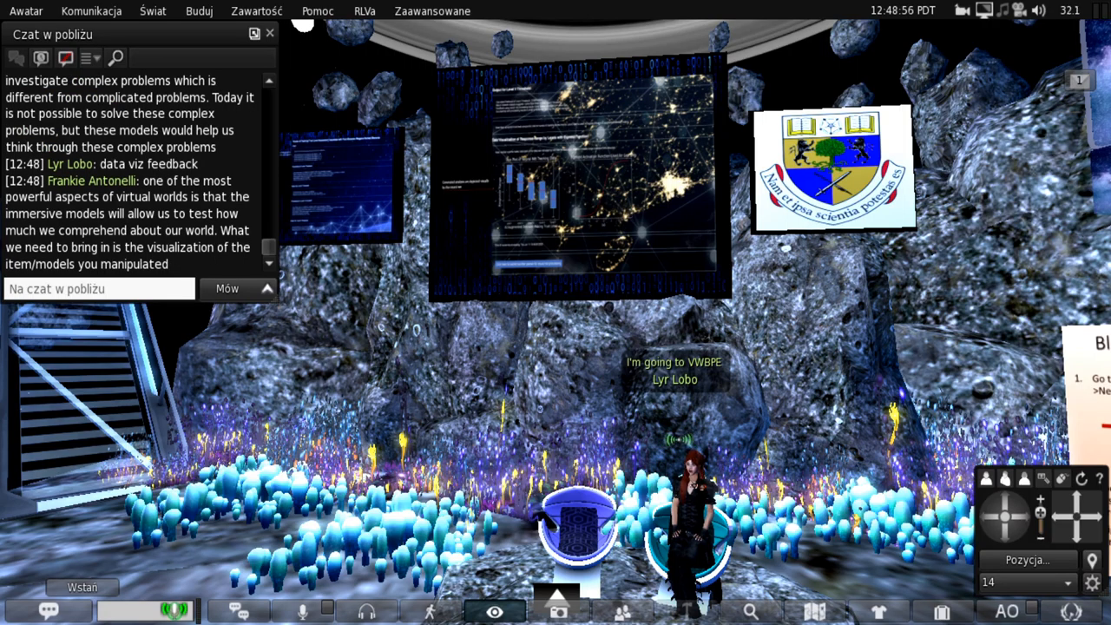
pyautogui.moveTo(872, 408)
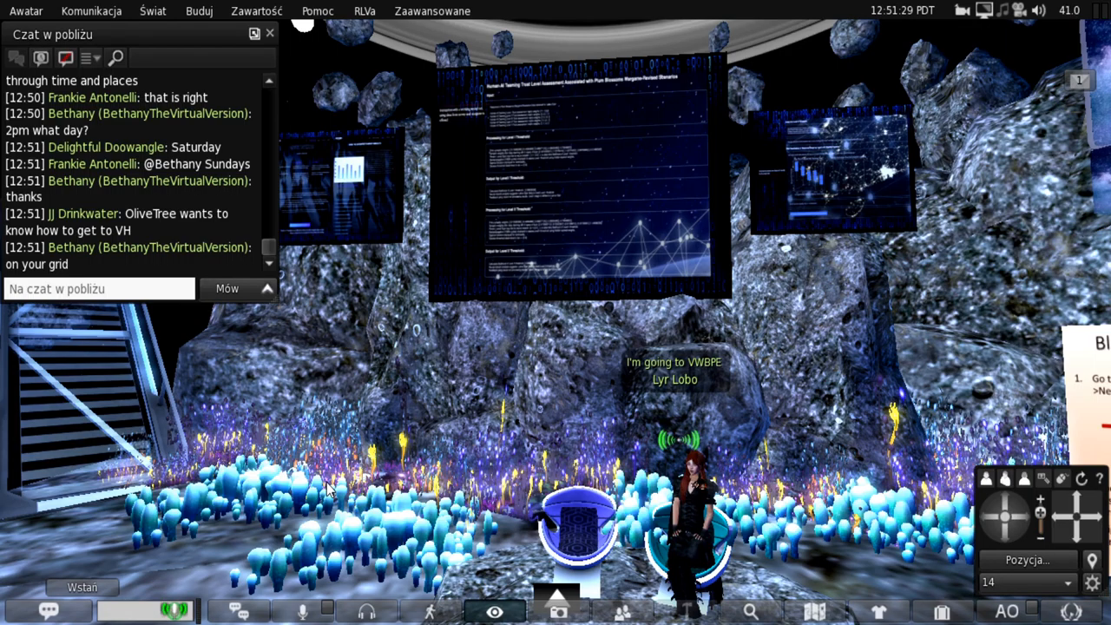
pyautogui.moveTo(417, 437)
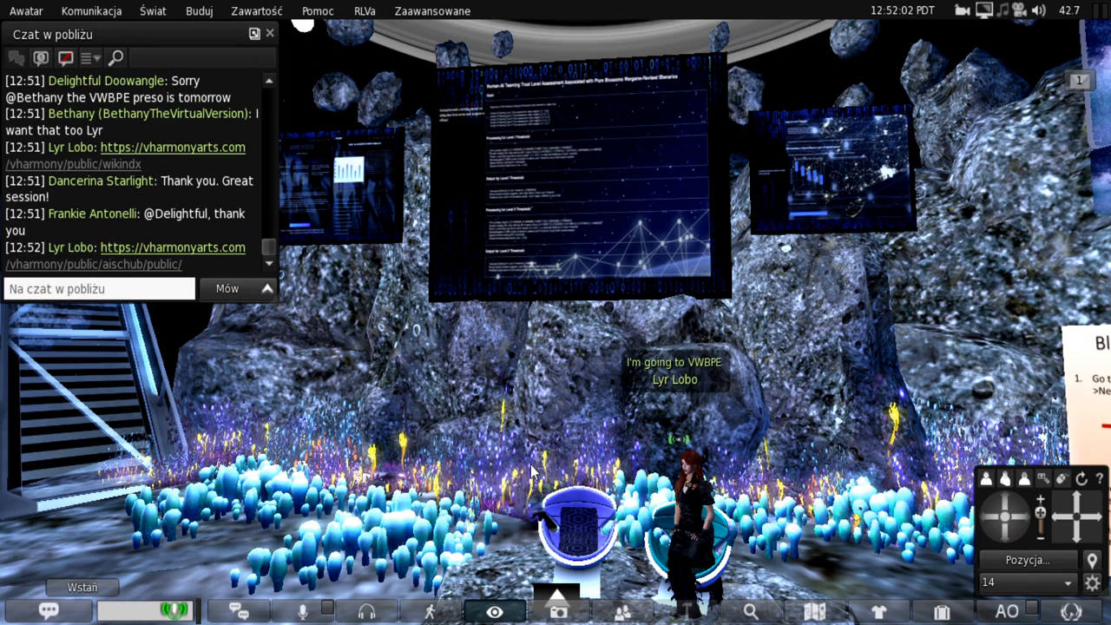
pyautogui.moveTo(389, 448)
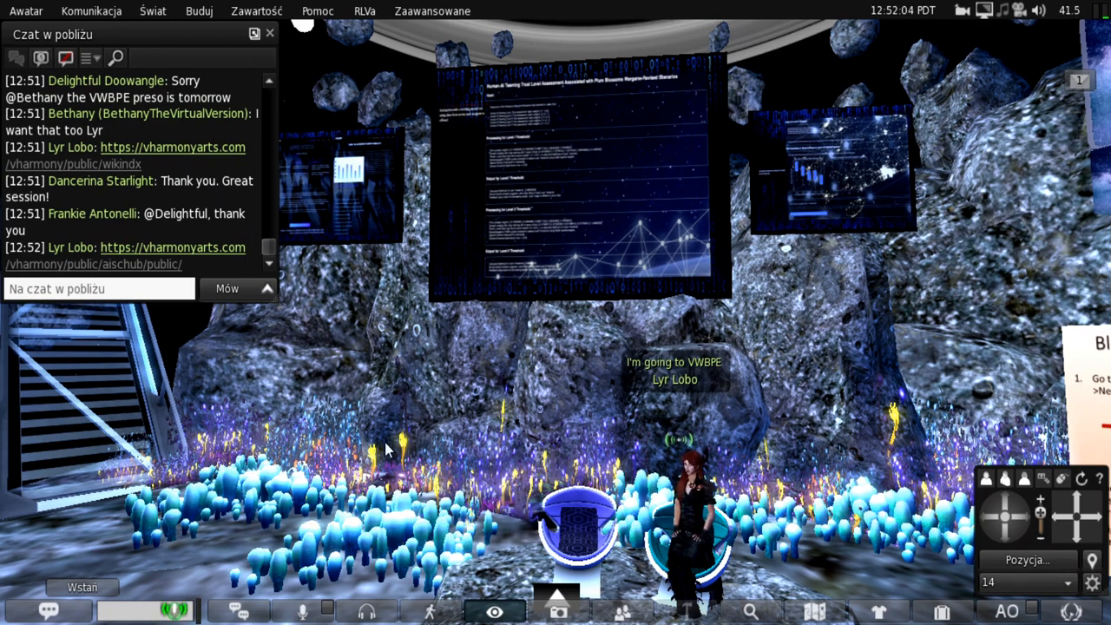
pyautogui.moveTo(130, 264)
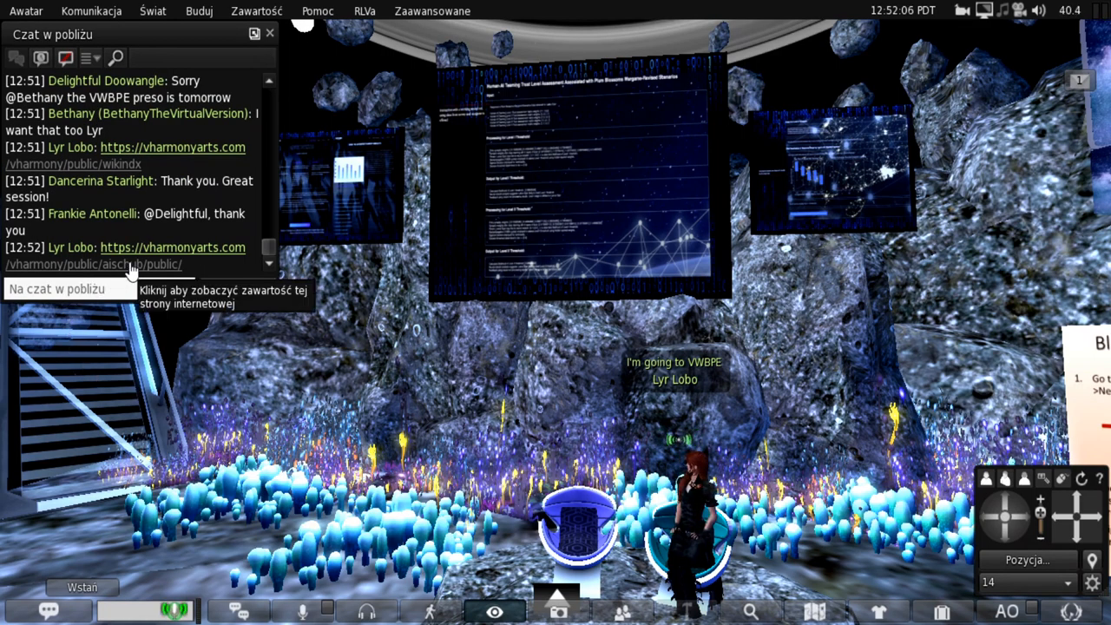